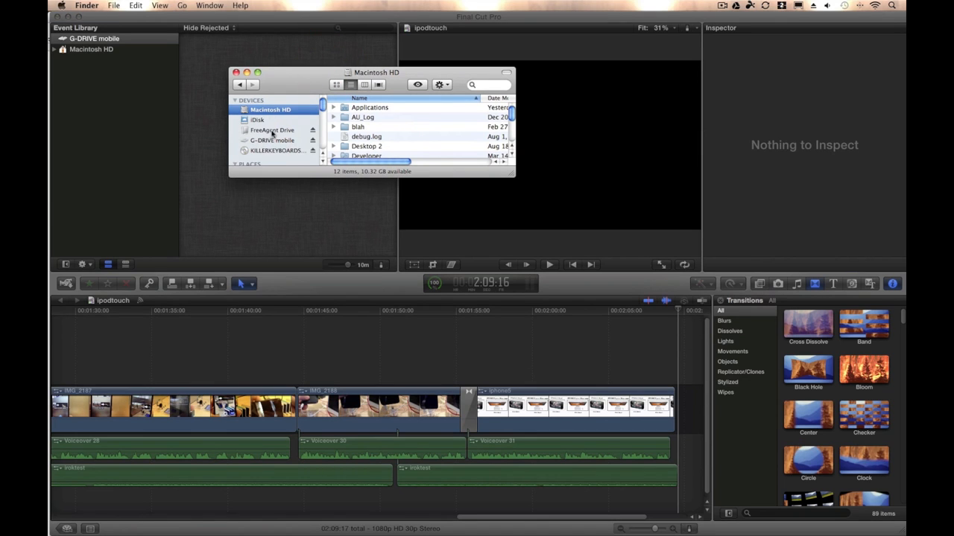
Step: Show the FreeAgent Drive's contents from the Finder sidebar's Devices list
left_click(274, 130)
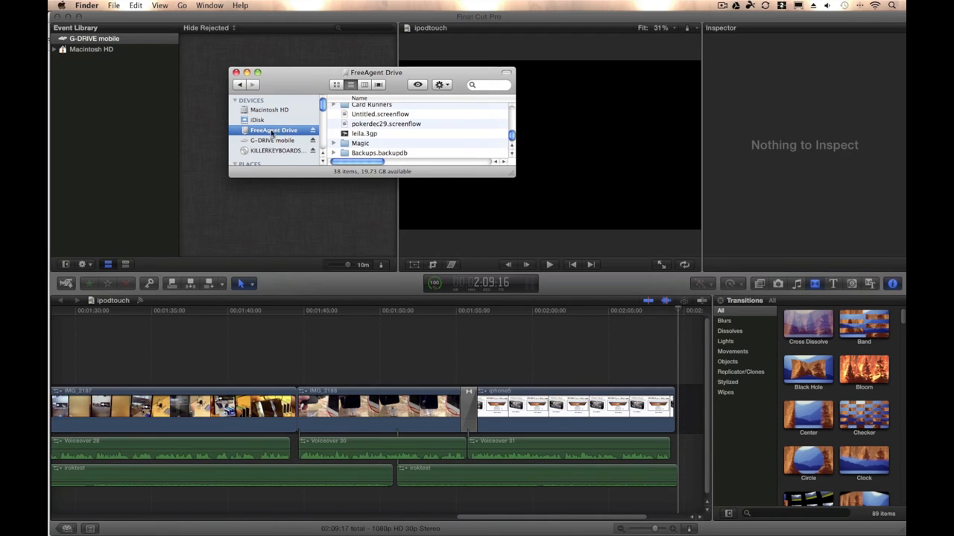
mouse_move(149, 56)
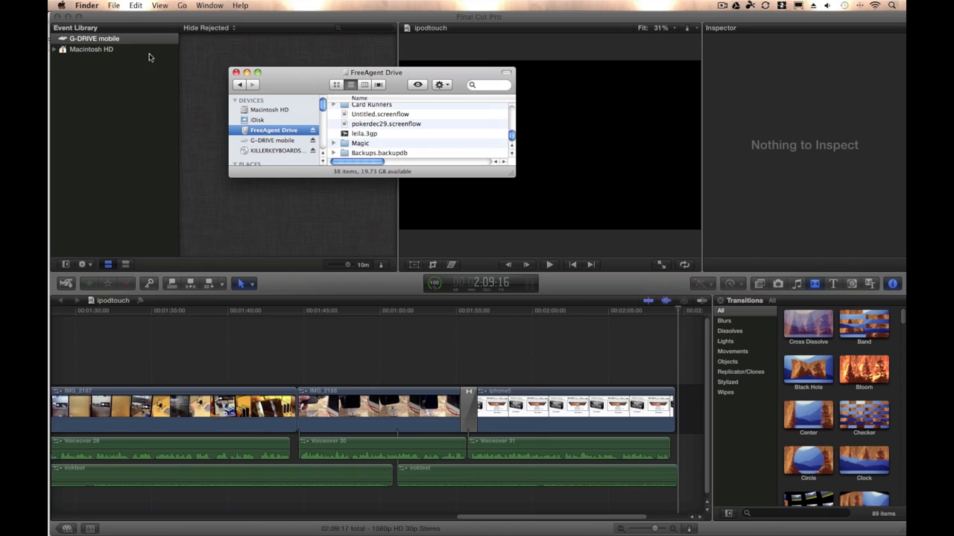
mouse_move(92, 32)
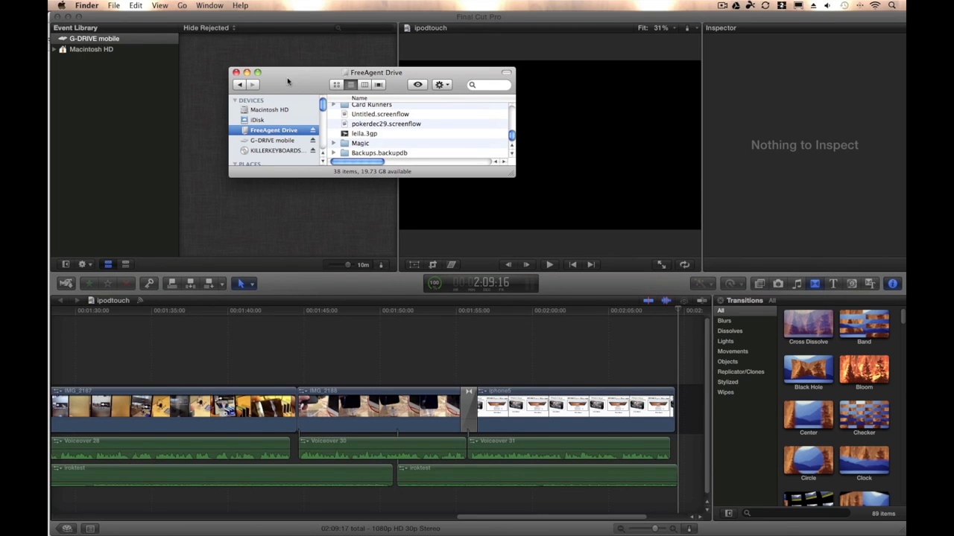
Step: Move the drive's window clear and select the VIDEO folder for renaming
left_click_drag(373, 71, 551, 77)
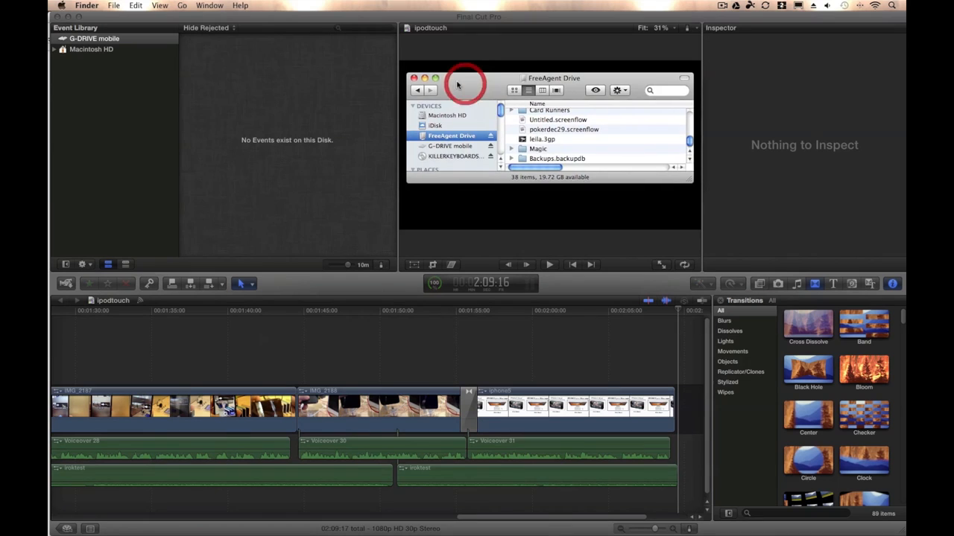
left_click_drag(555, 77, 454, 65)
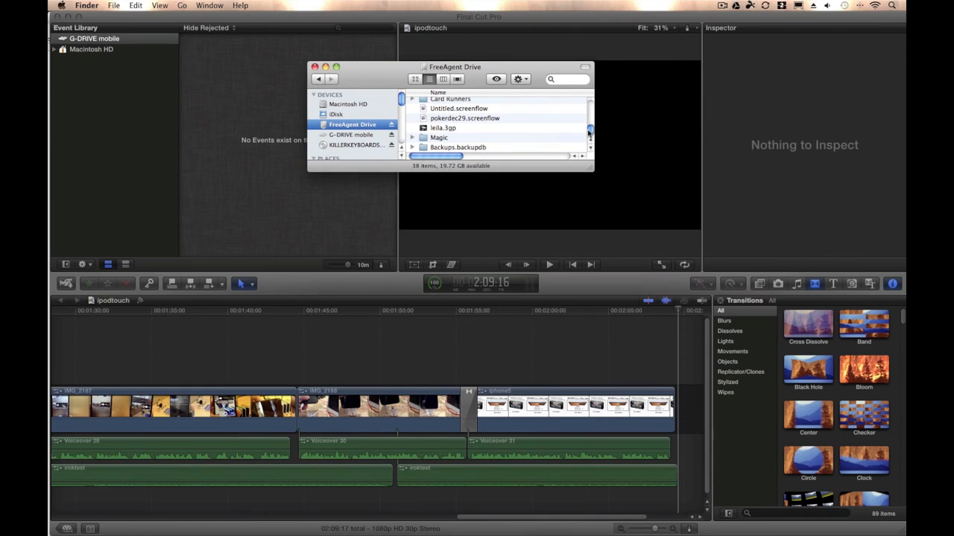
scroll("down", 3)
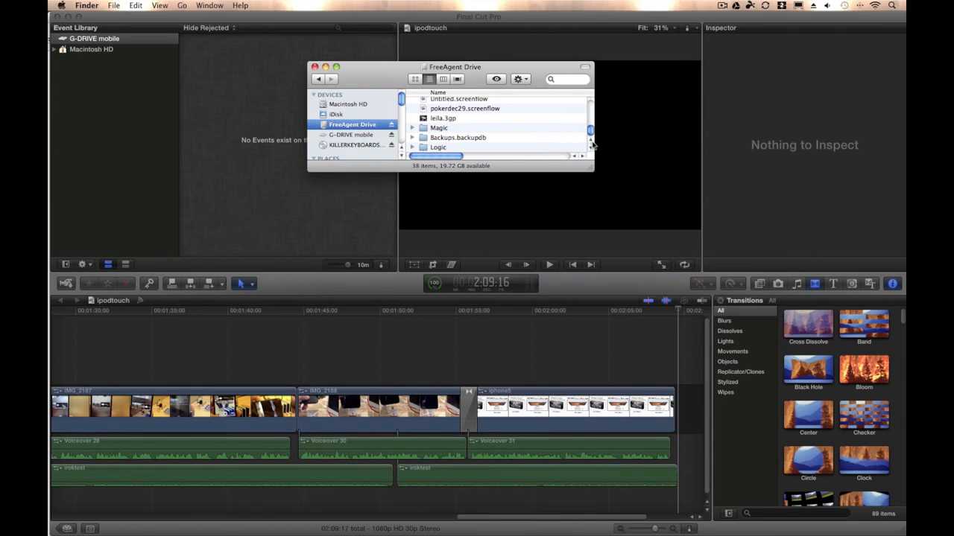
scroll("down", 3)
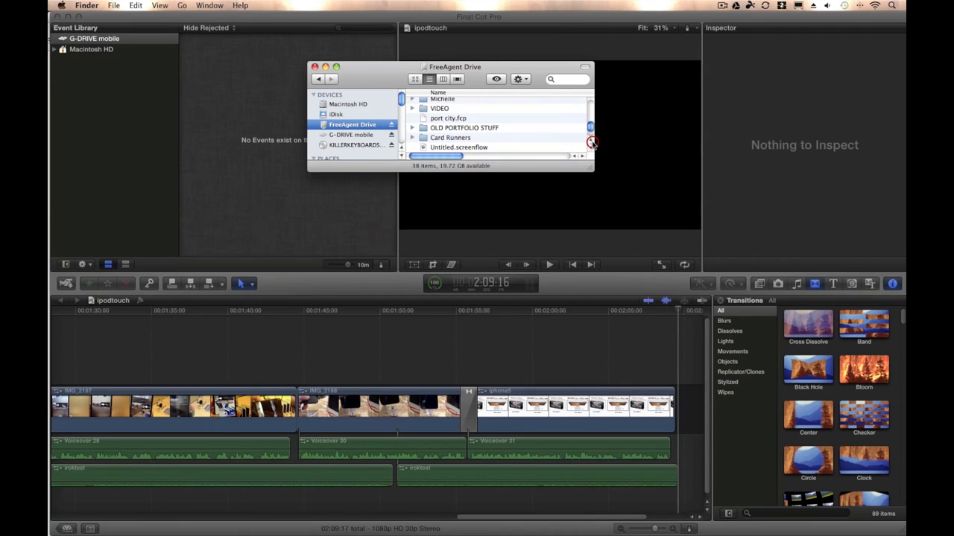
left_click(440, 108)
type("SSSS")
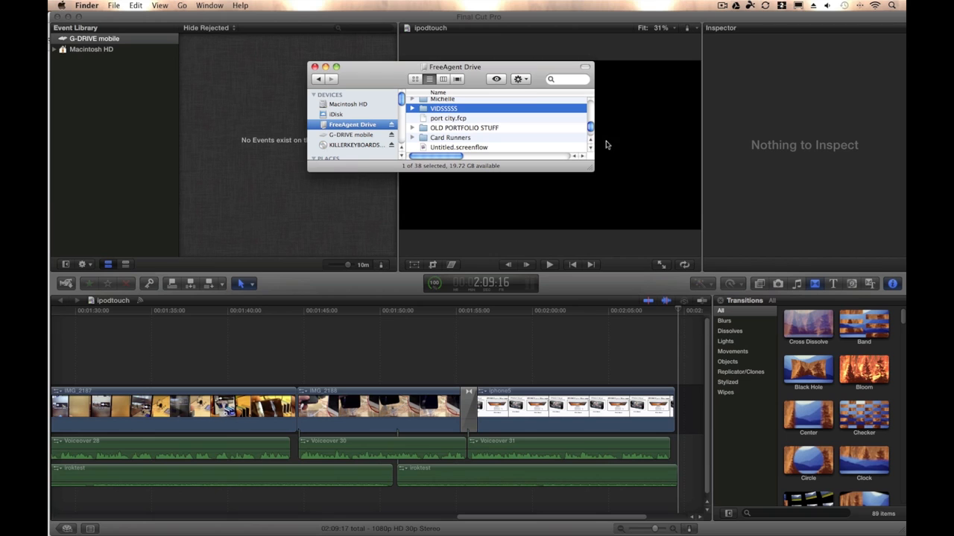
Step: Finish with the drive's folders and close the FreeAgent Drive window
scroll("down", 3)
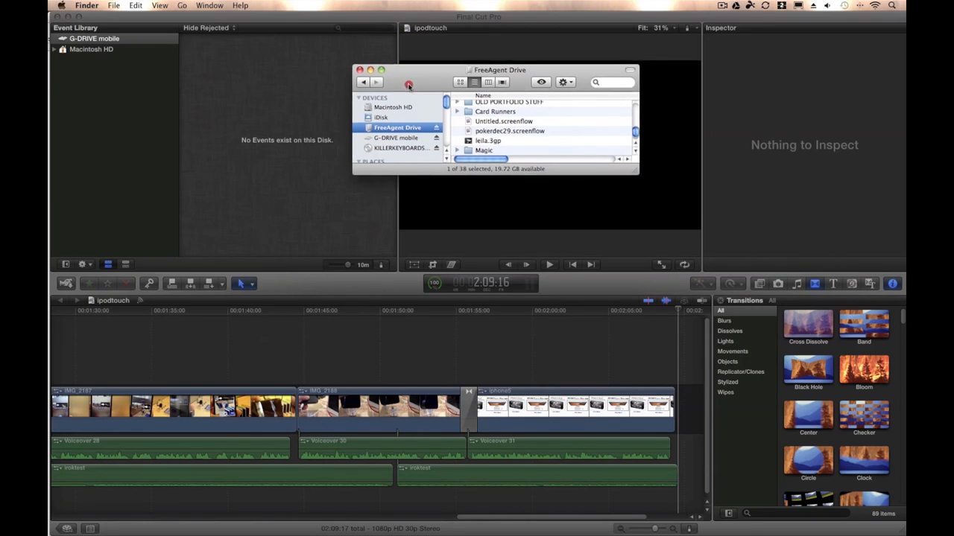
left_click(361, 70)
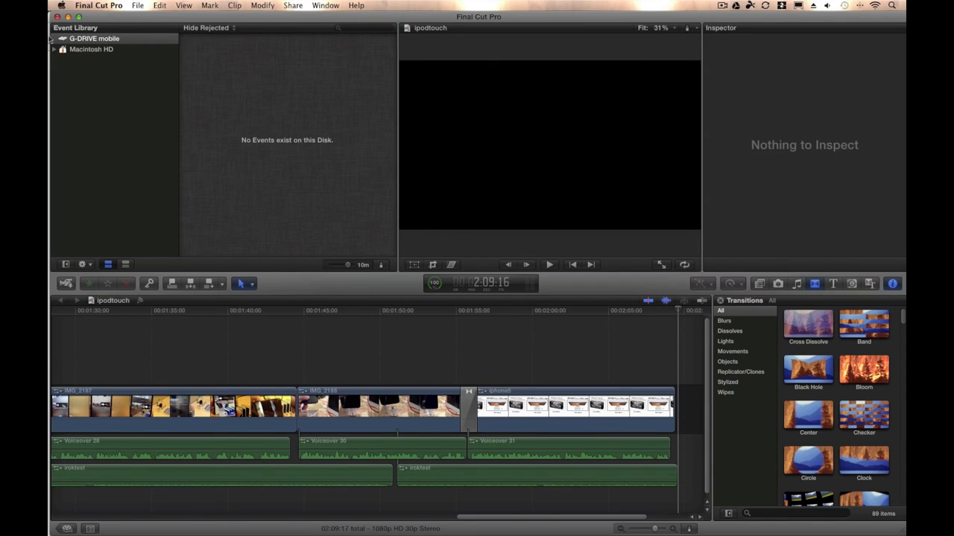
Step: Quit Final Cut Pro from its main menu so it can be relaunched
left_click(99, 6)
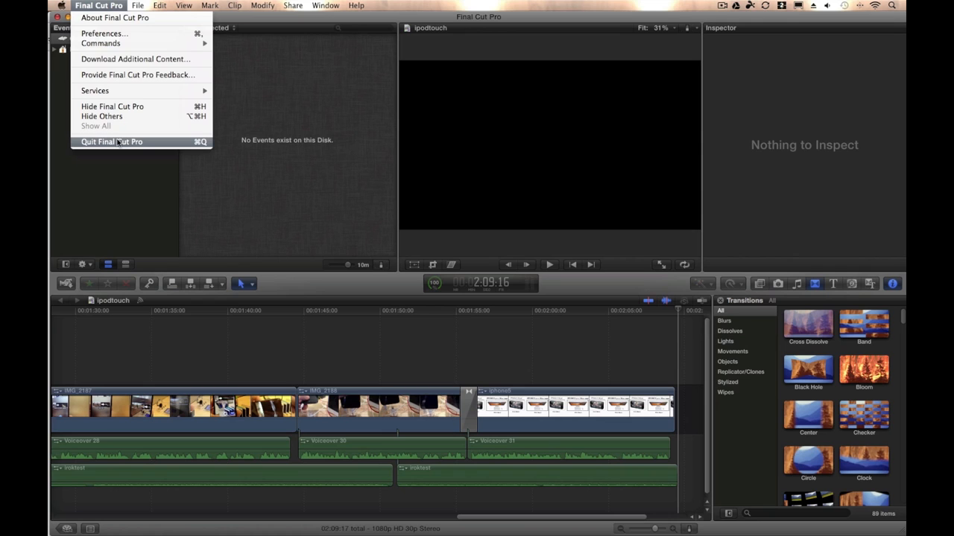
left_click(110, 141)
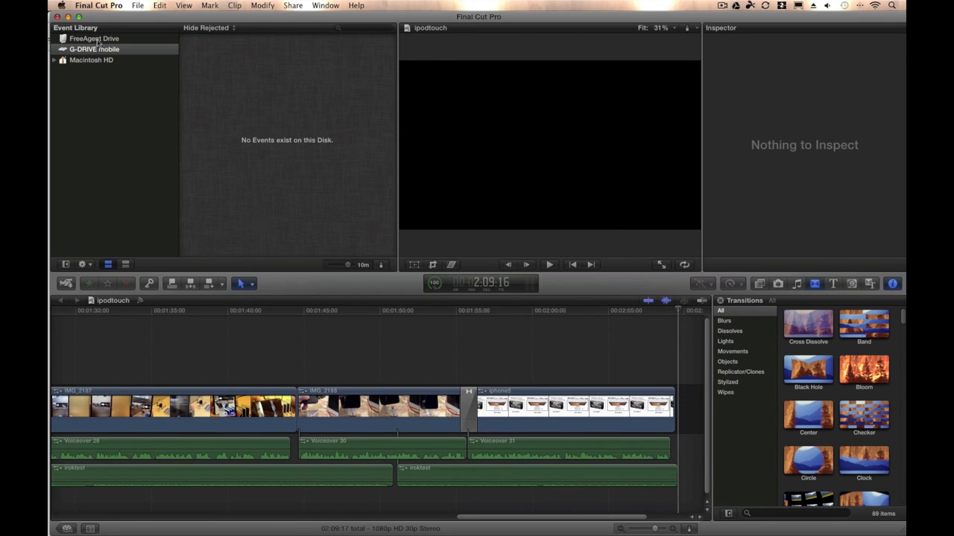
Step: Select FreeAgent Drive in the Event Library, which reports no events on it
left_click(94, 39)
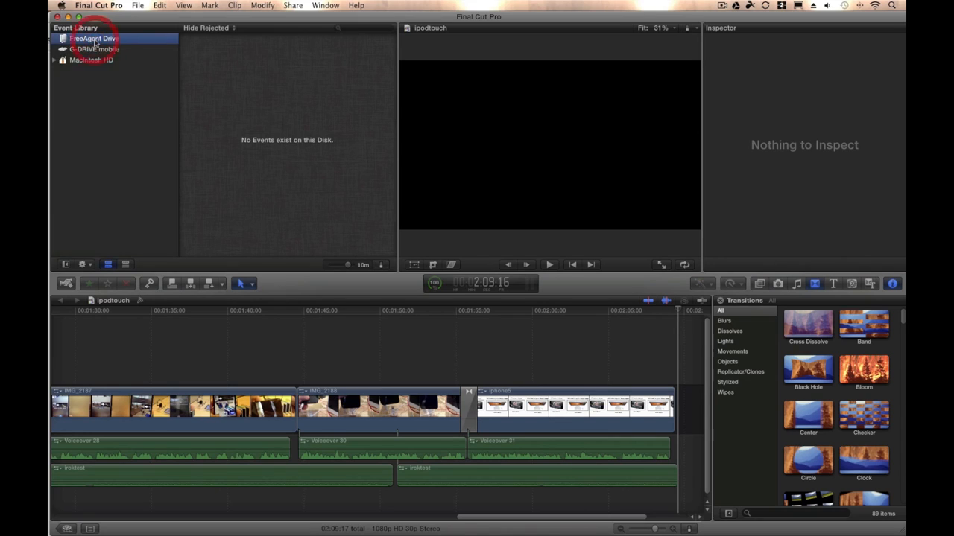
left_click(93, 39)
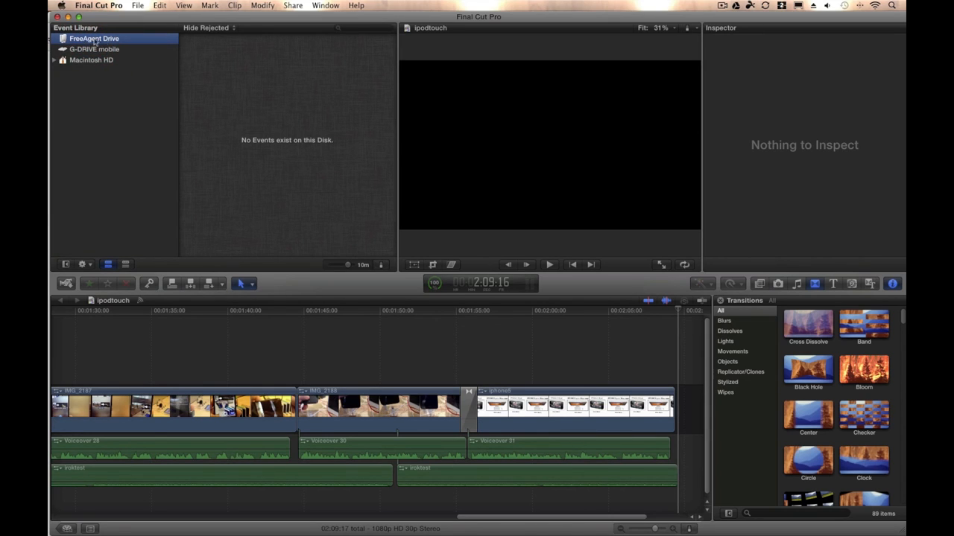
mouse_move(91, 48)
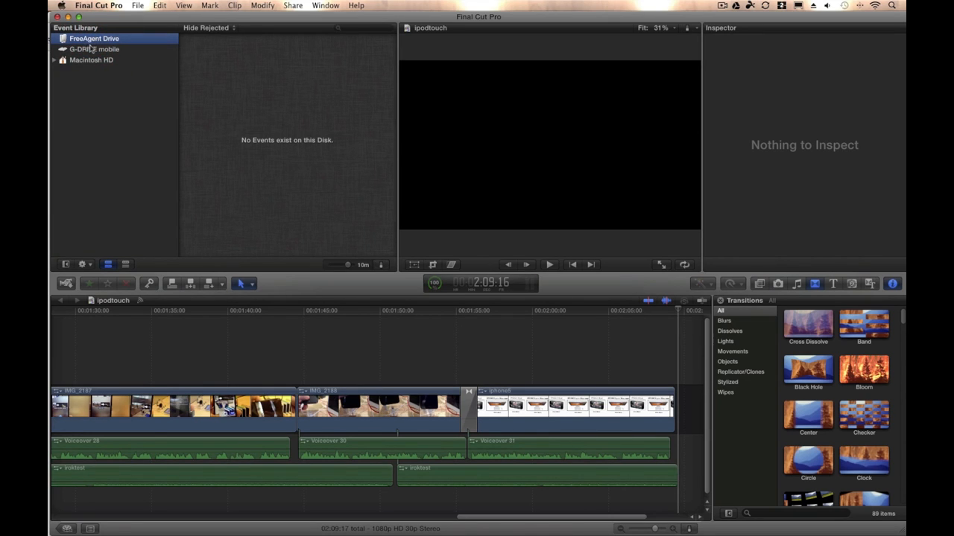